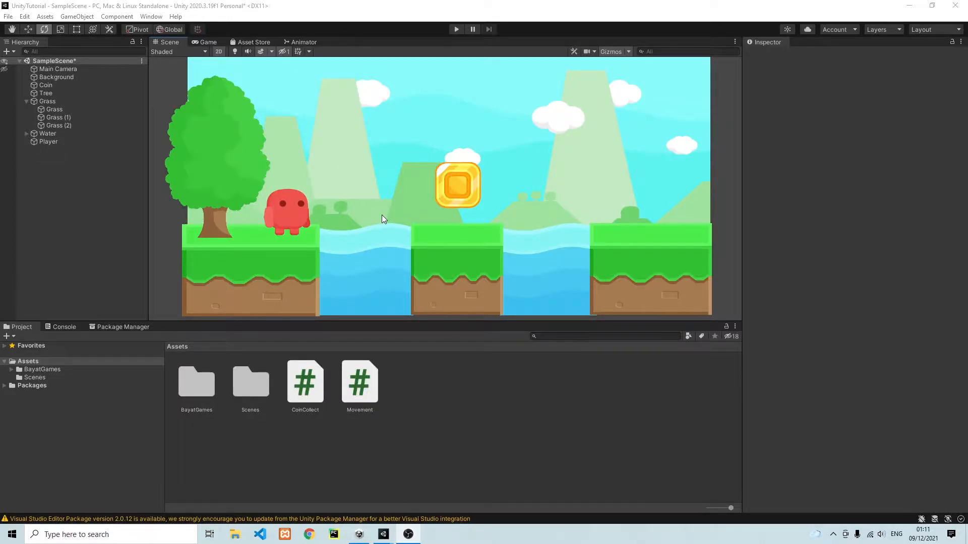
pyautogui.moveTo(538, 217)
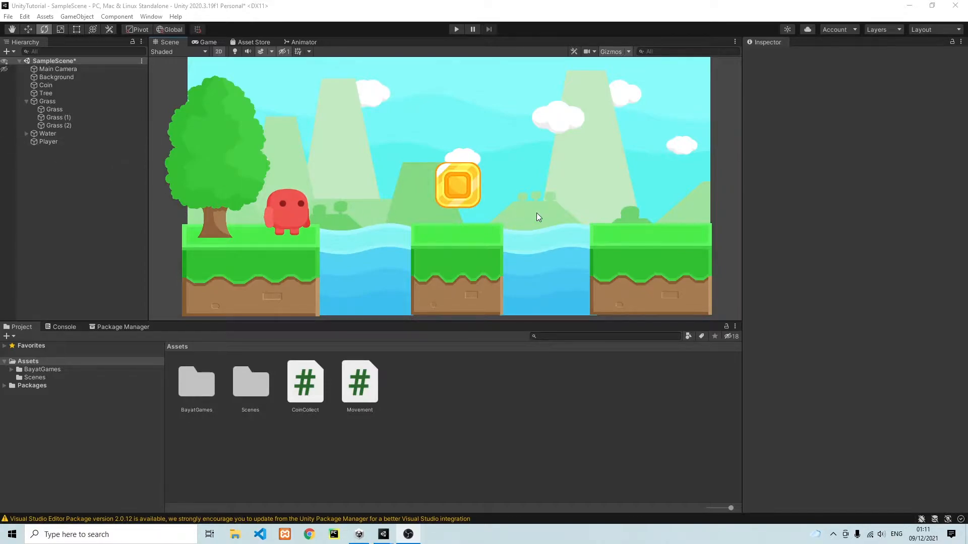
# Step: Select the Coin object in the Hierarchy and open its right-click menu
pyautogui.click(458, 187)
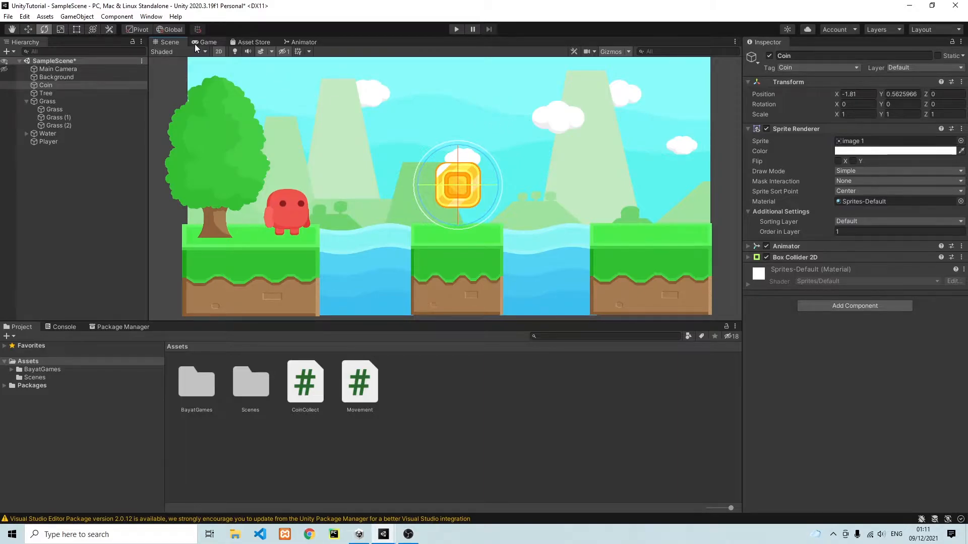
pyautogui.click(45, 84)
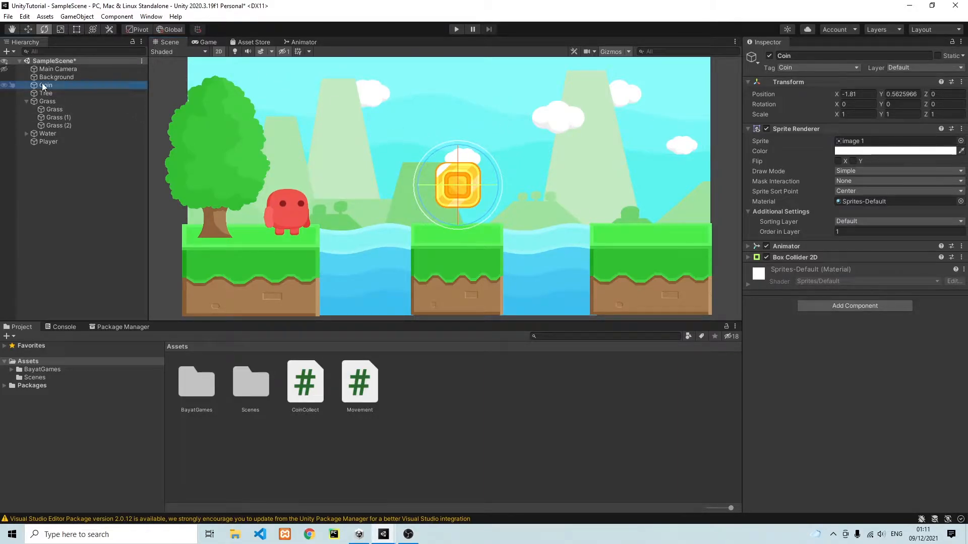
pyautogui.rightClick(45, 85)
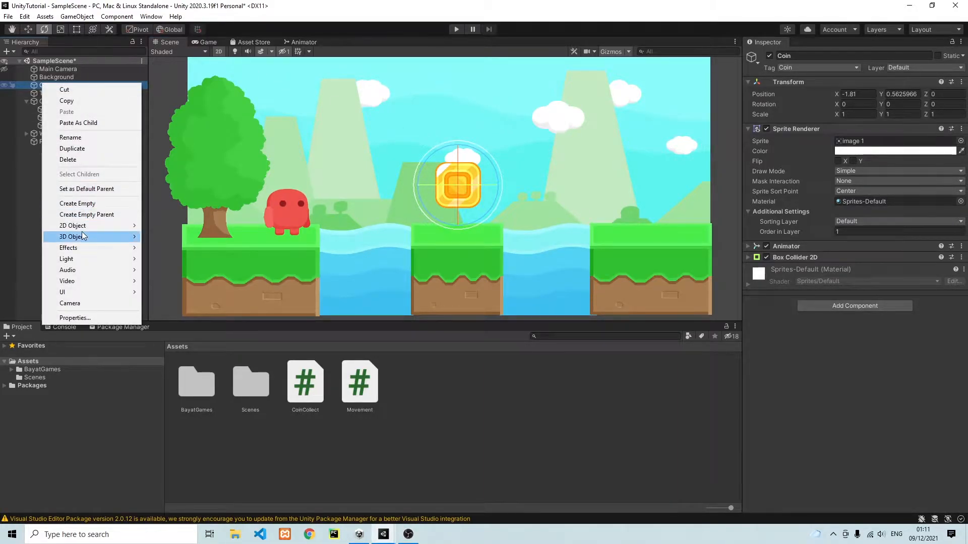
pyautogui.moveTo(66, 259)
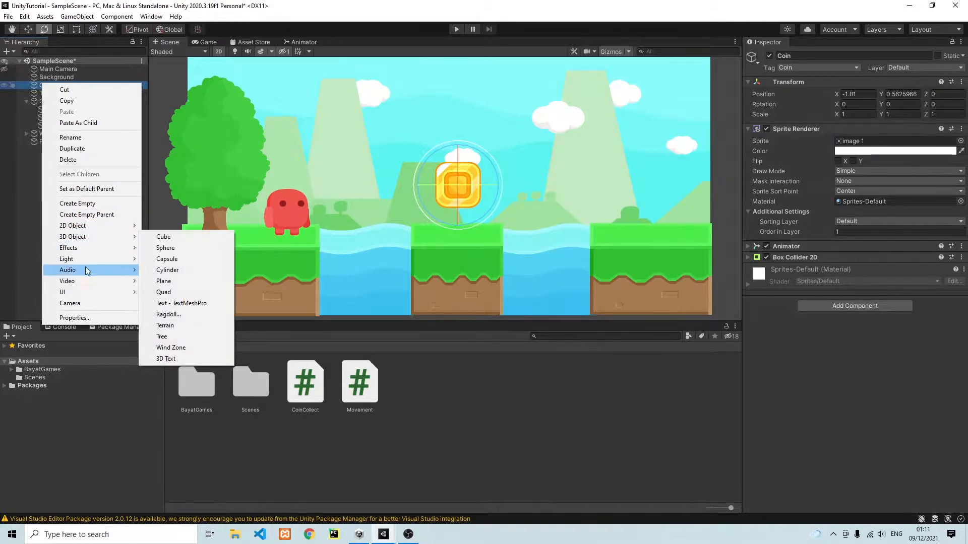
pyautogui.moveTo(88, 256)
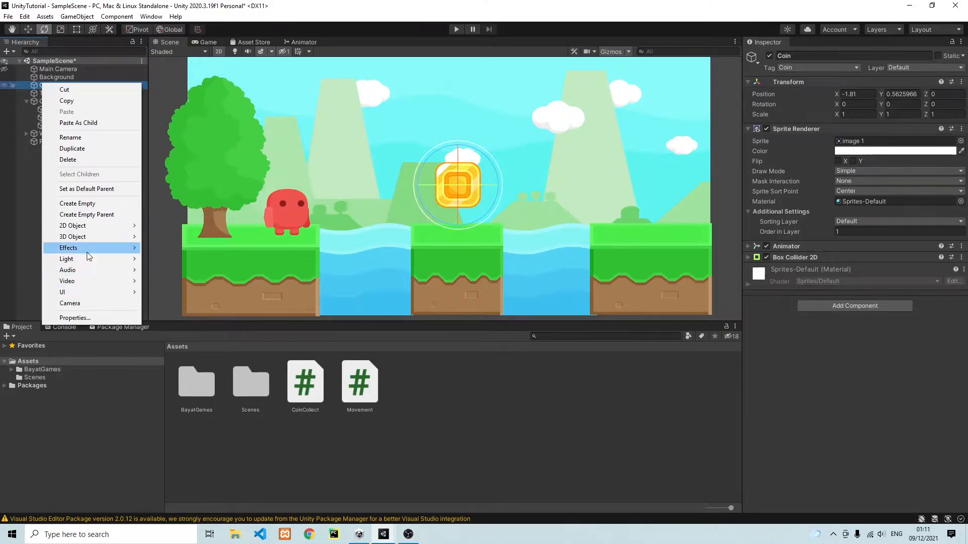
pyautogui.moveTo(68, 247)
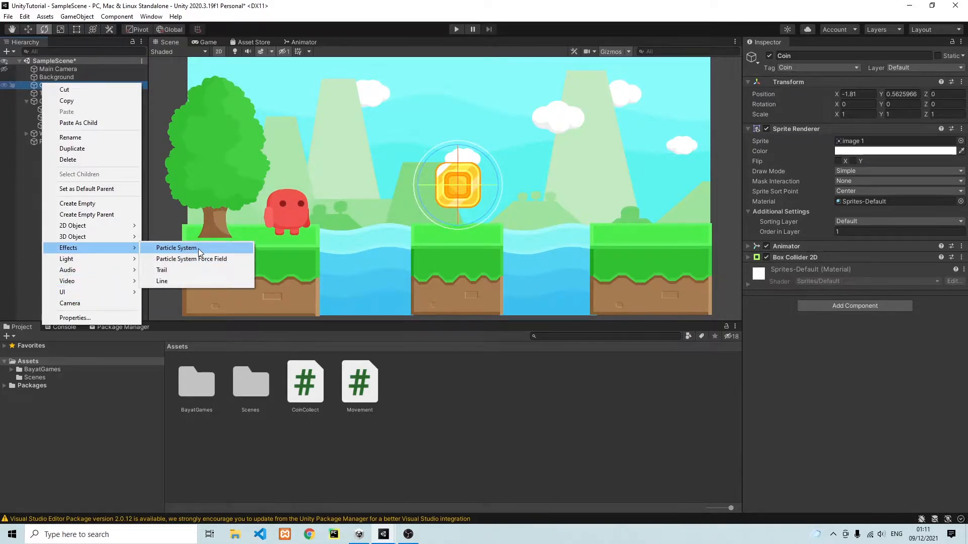
# Step: Add a Particle System under the Coin from Effects
pyautogui.click(176, 248)
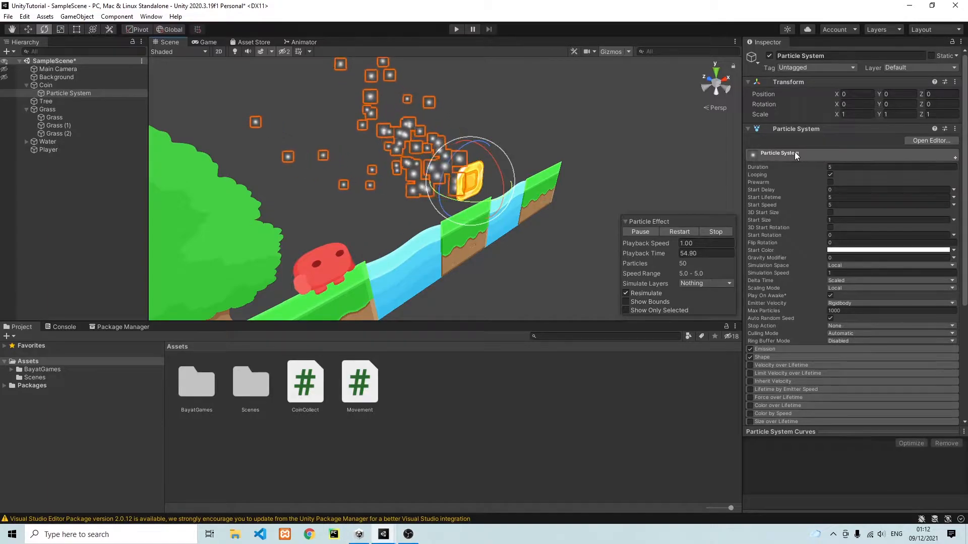
pyautogui.moveTo(815, 197)
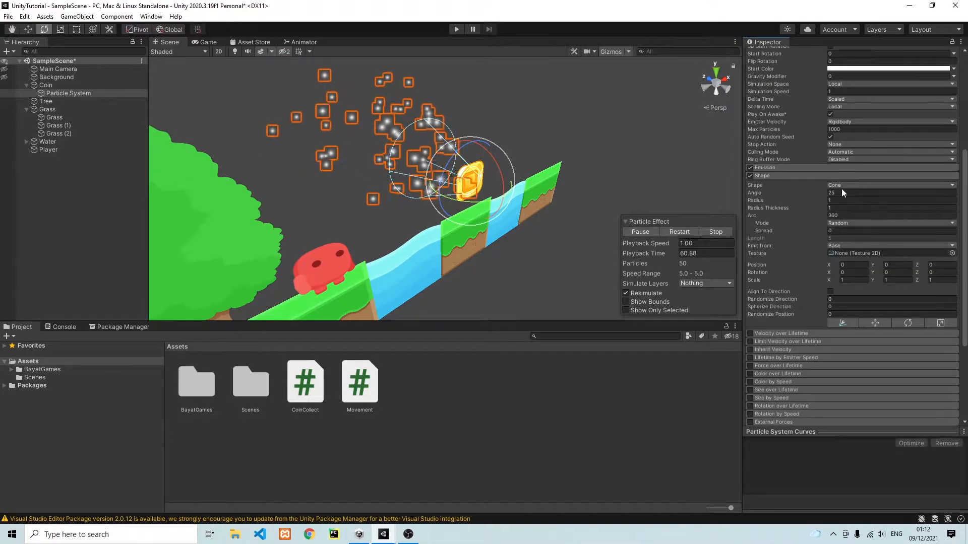
# Step: Switch the particle emitter shape from Cone to Circle
pyautogui.click(891, 185)
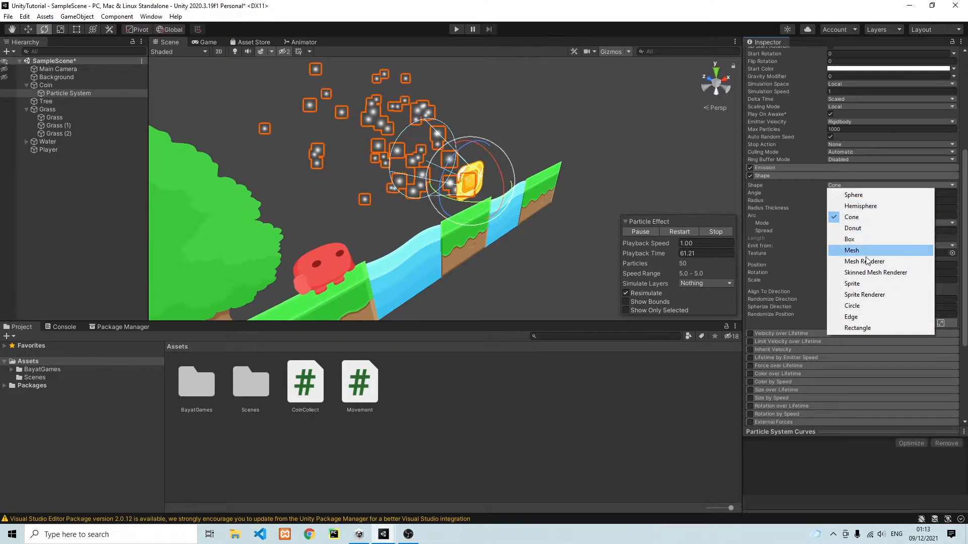
pyautogui.click(852, 306)
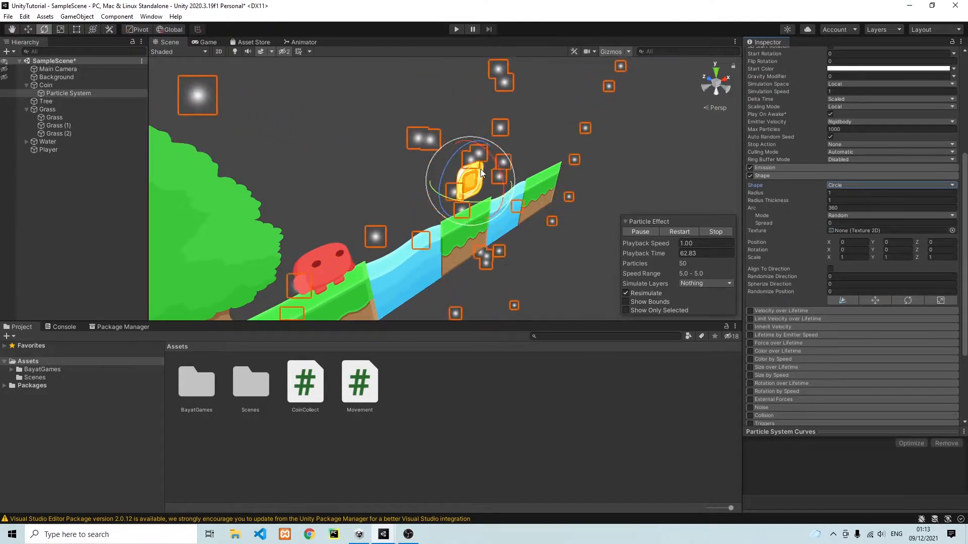
pyautogui.click(891, 185)
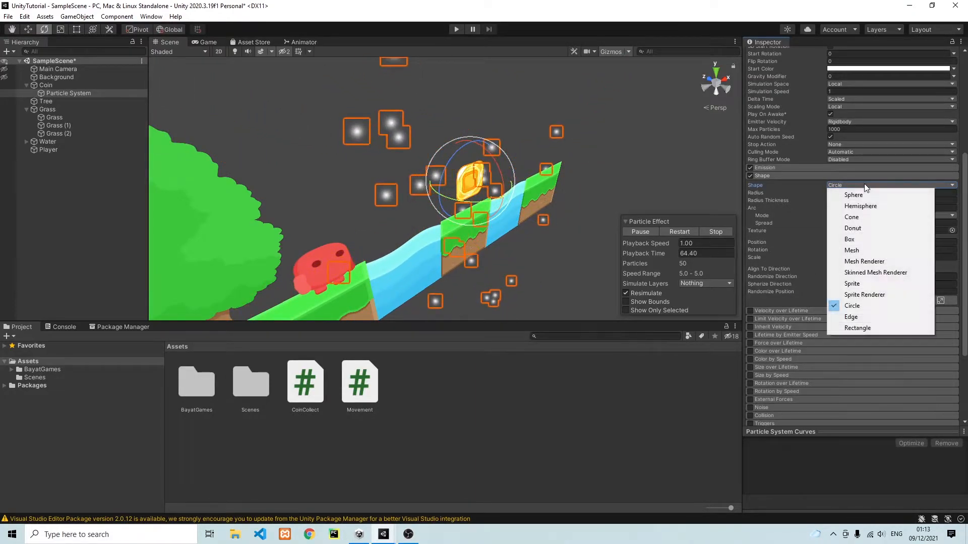
pyautogui.moveTo(868, 216)
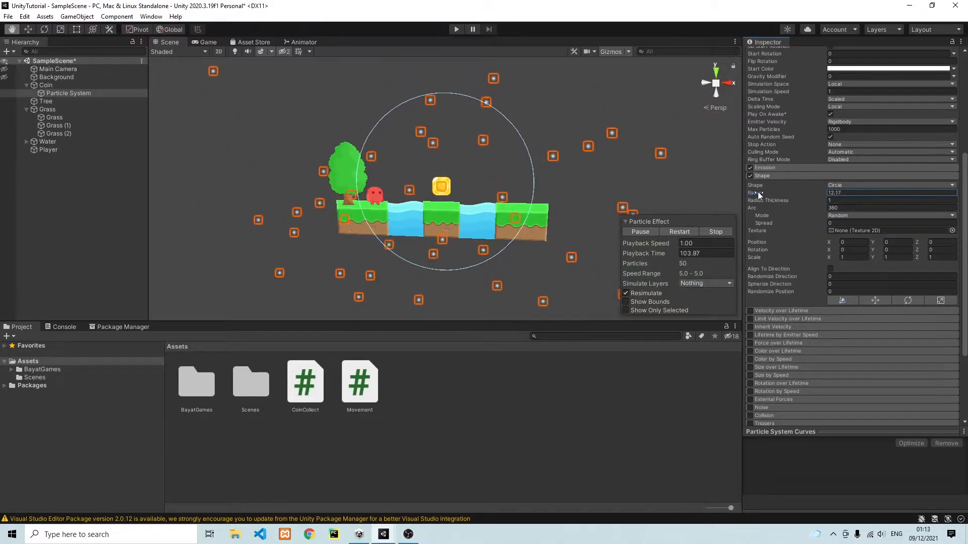
# Step: Set the circle emitter radius to 1.5, then reselect the Particle System
pyautogui.write('3.44')
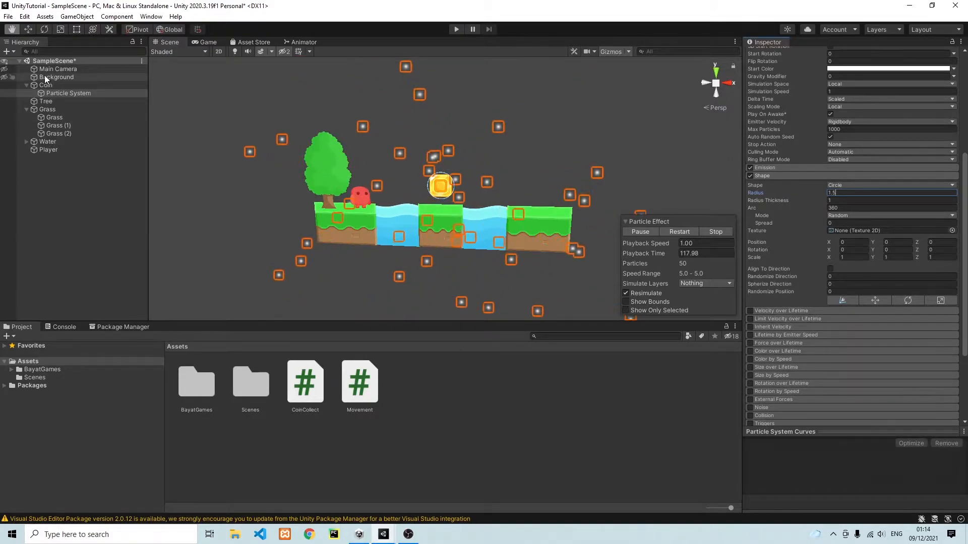
pyautogui.click(56, 77)
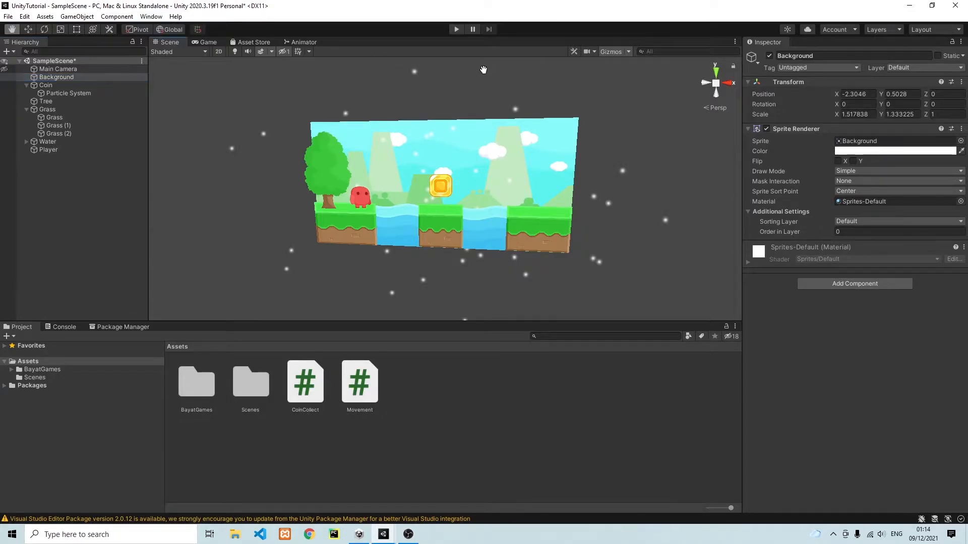
pyautogui.moveTo(484, 89)
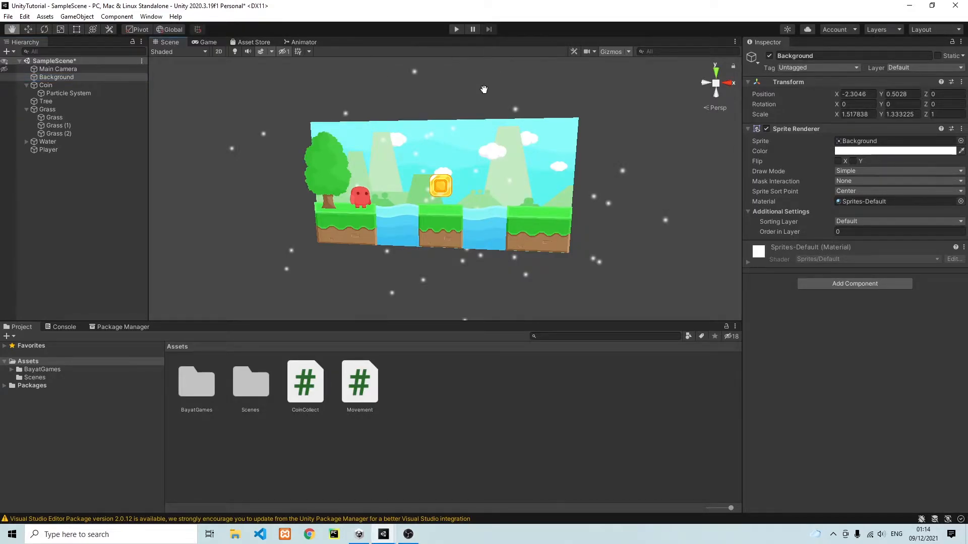
pyautogui.click(68, 92)
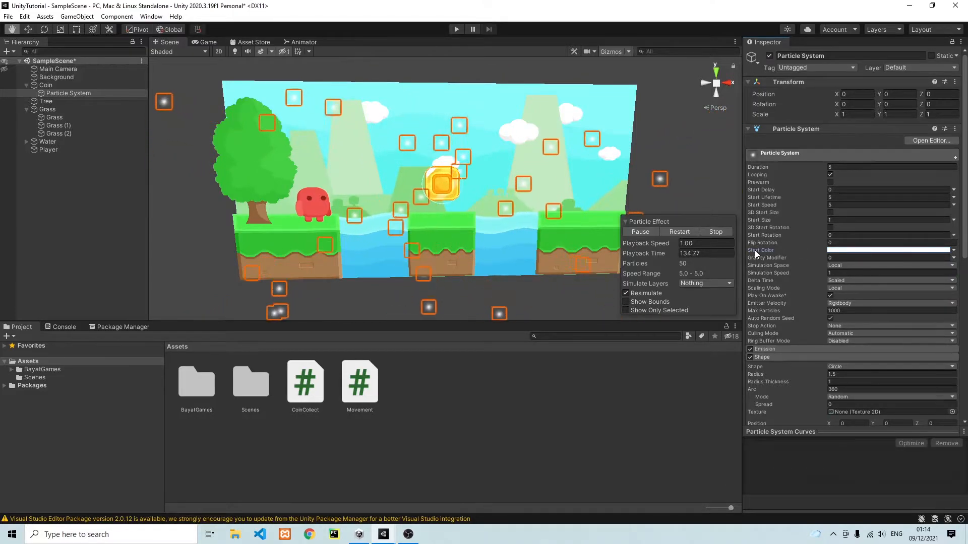
# Step: Pick yellow (FCCB31) as the particles' Start Color in the color picker
pyautogui.click(892, 250)
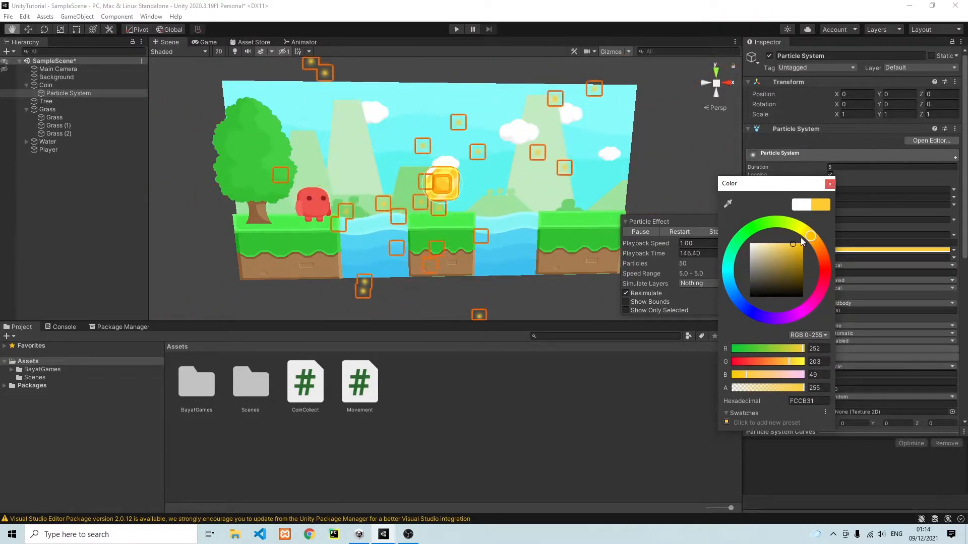
pyautogui.click(829, 184)
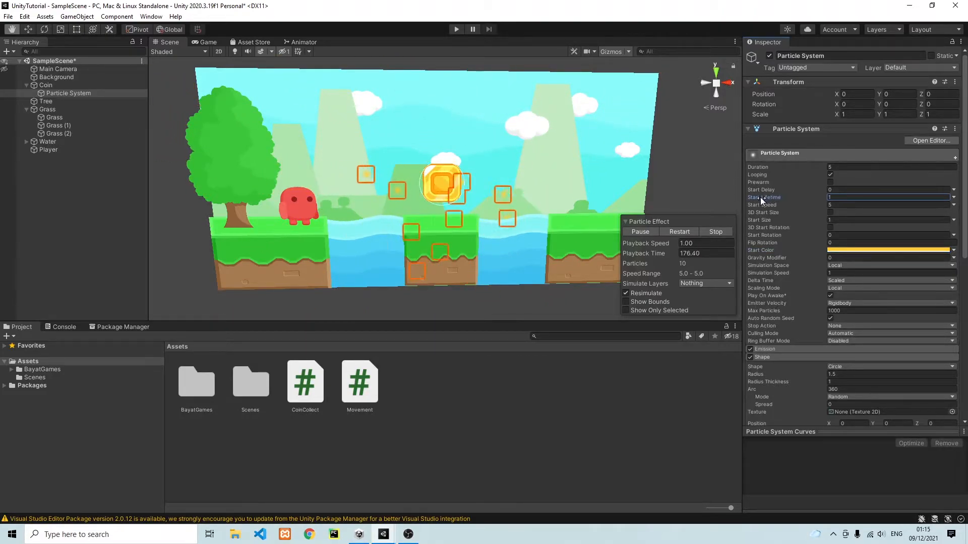
# Step: Enter 0.4 as the particles' Start Lifetime
pyautogui.write('0.6')
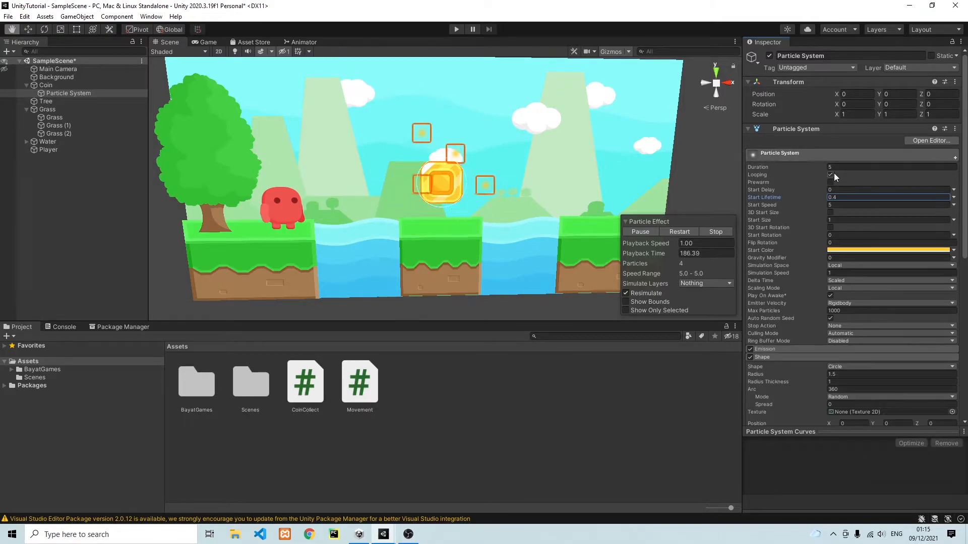
# Step: Set the particles' Start Speed to 3
pyautogui.click(830, 174)
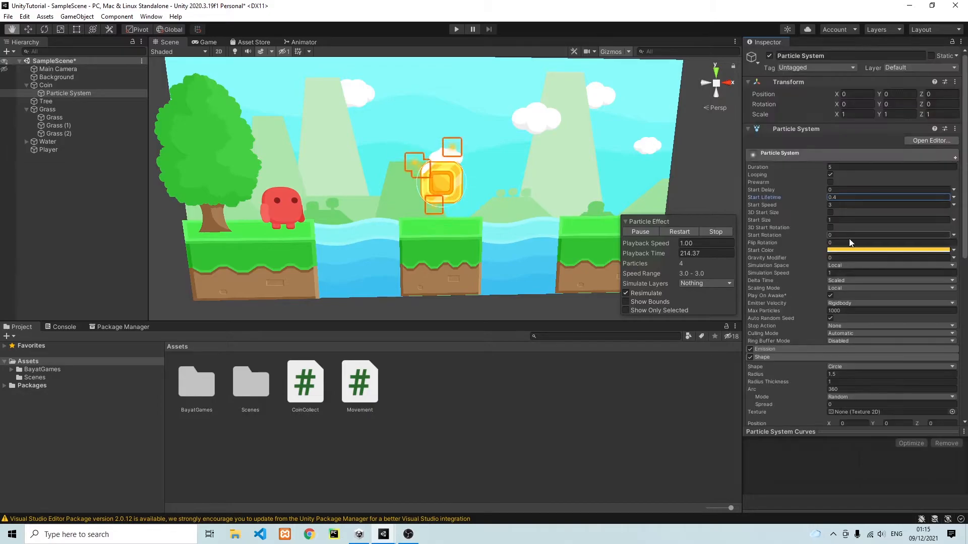
pyautogui.scroll(-3)
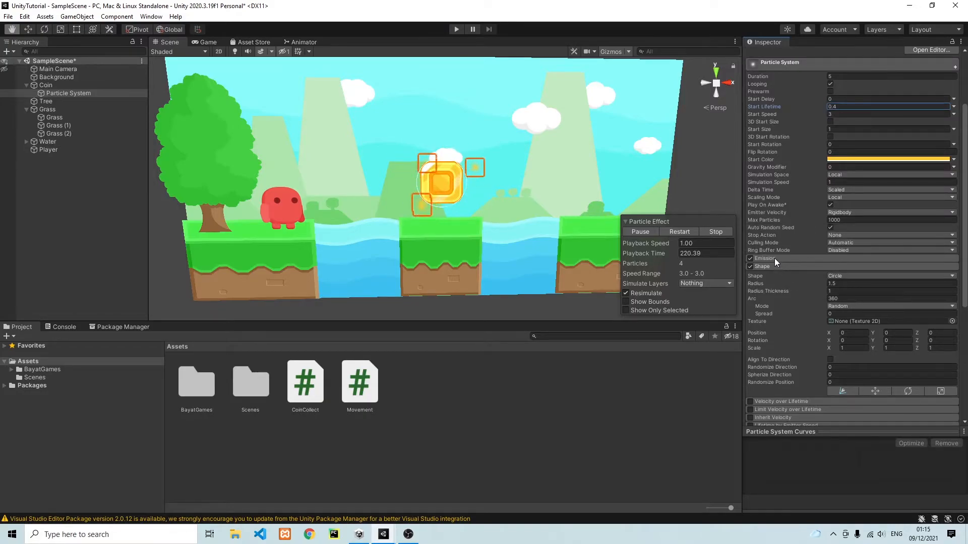
# Step: Expand the Emission module showing rate 20 over time, and start Play mode
pyautogui.click(764, 258)
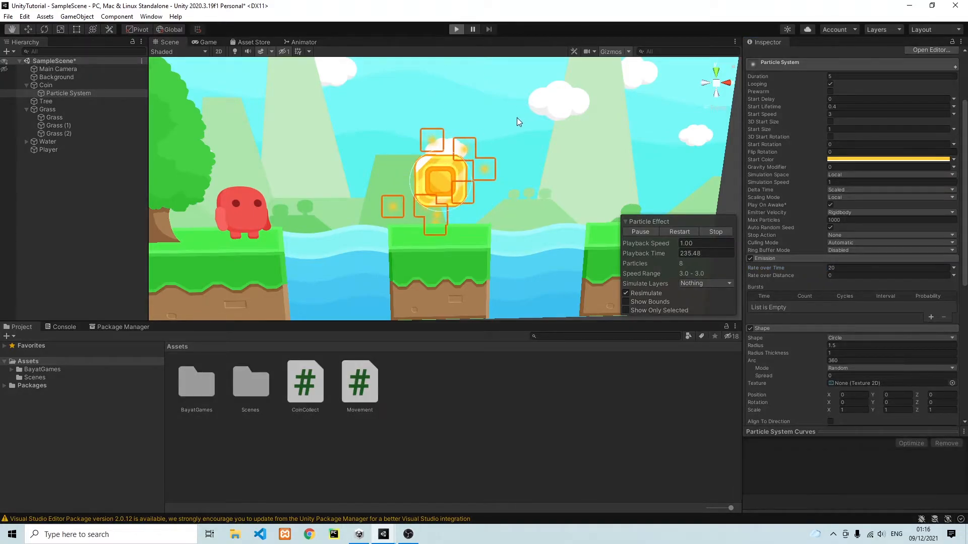
pyautogui.click(207, 42)
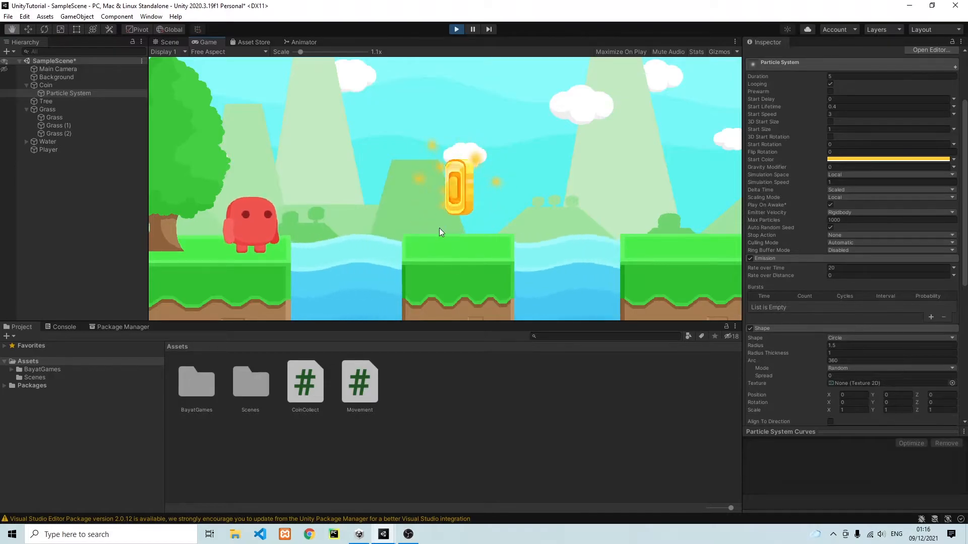
# Step: Return to the Scene view while the game keeps running
pyautogui.click(169, 42)
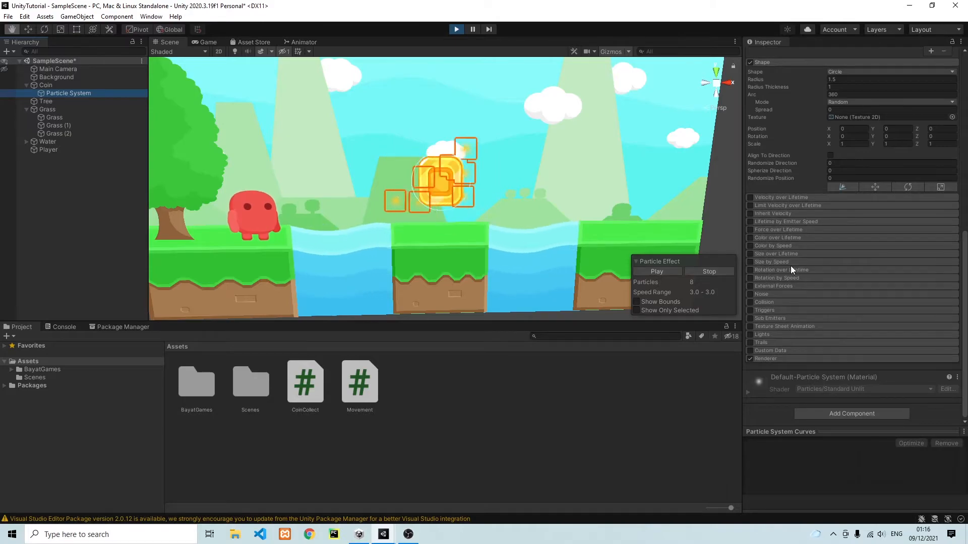
# Step: Expand the particle Renderer module, then inspect Grass (2)'s Order in Layer of 2
pyautogui.click(765, 358)
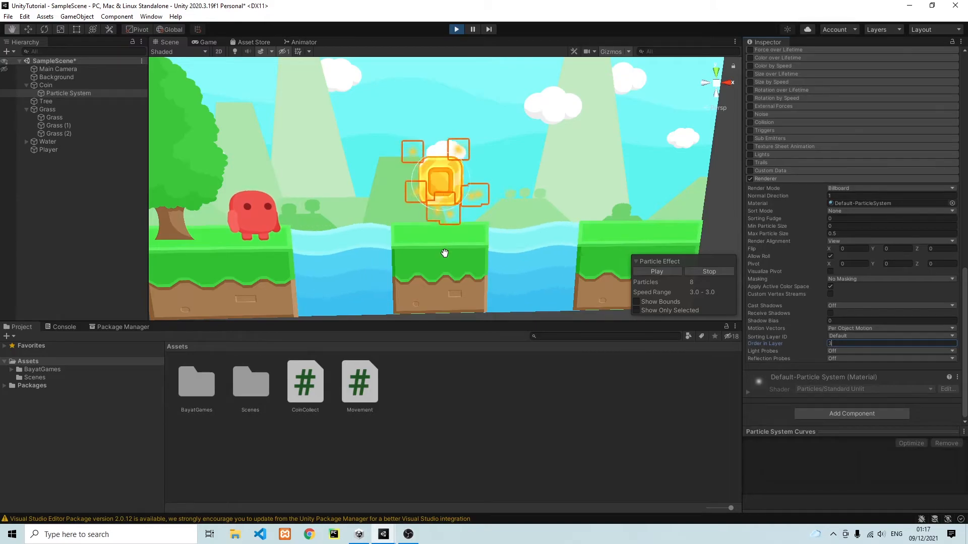
pyautogui.click(59, 133)
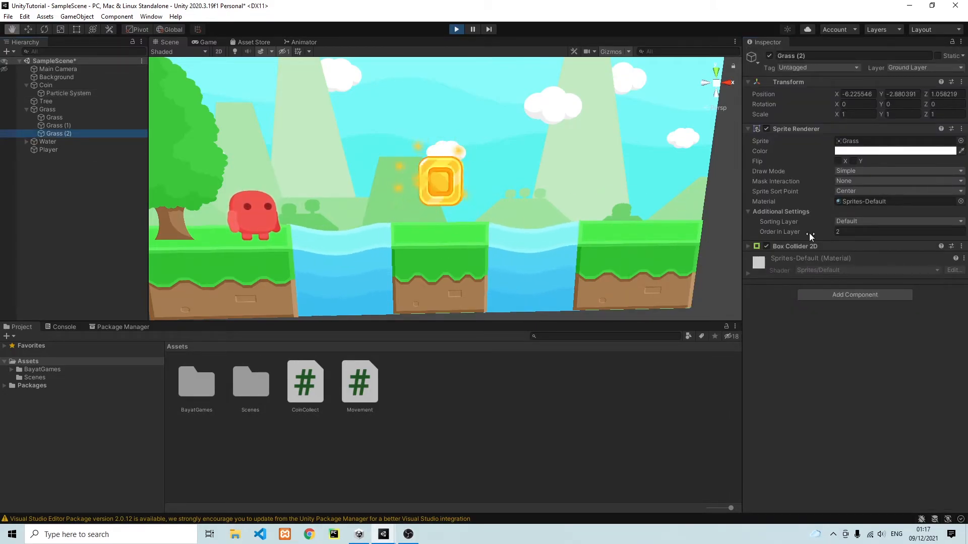
pyautogui.click(900, 231)
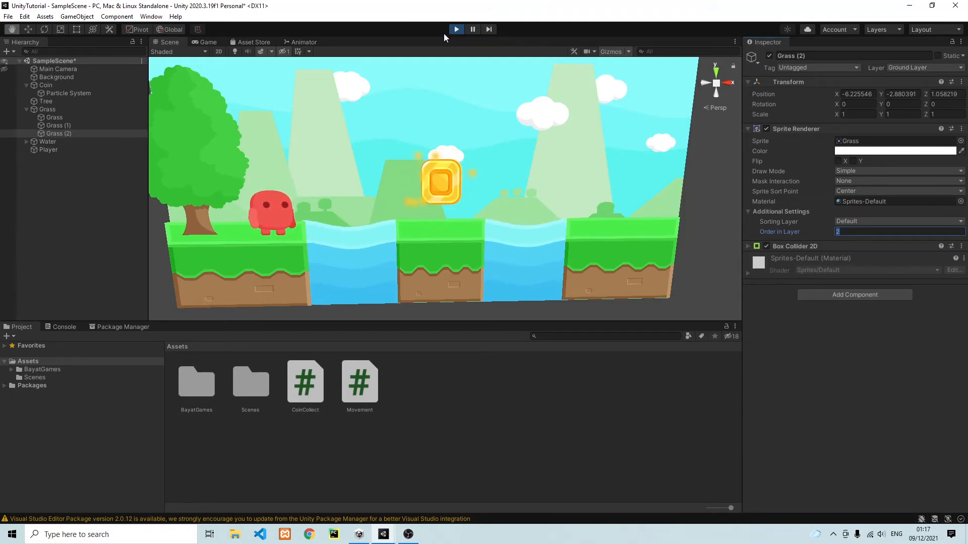
pyautogui.click(457, 29)
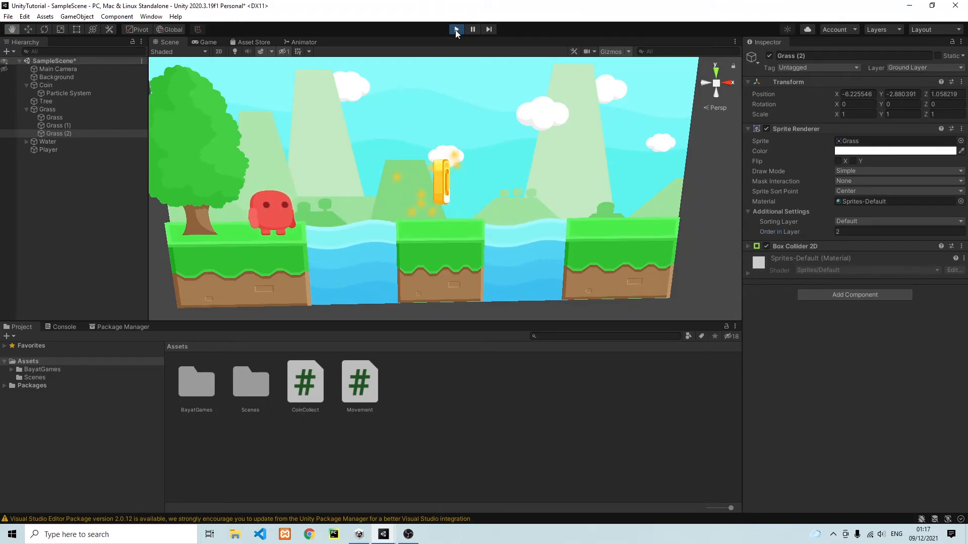
# Step: Exit Play mode and reselect the Coin's Particle System in the Hierarchy
pyautogui.click(456, 29)
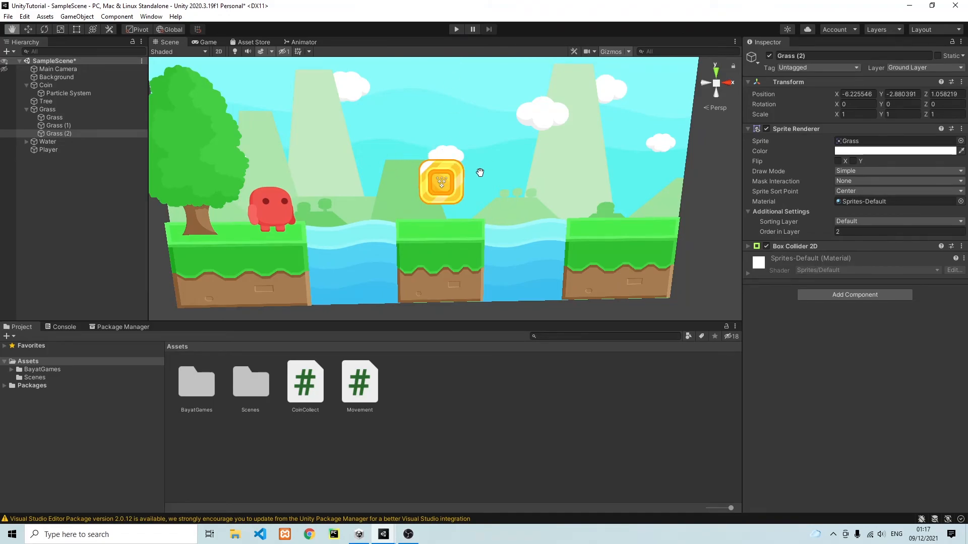
pyautogui.moveTo(658, 209)
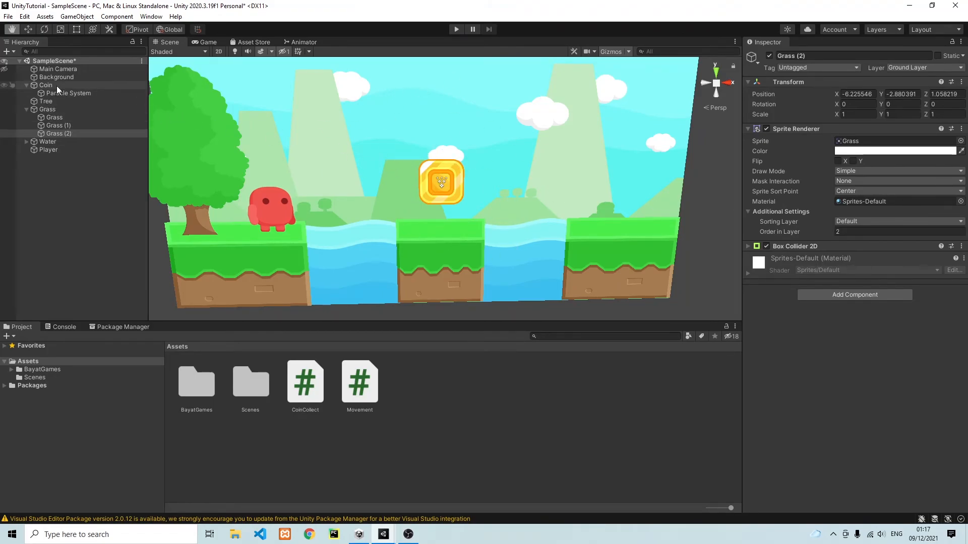
pyautogui.click(69, 93)
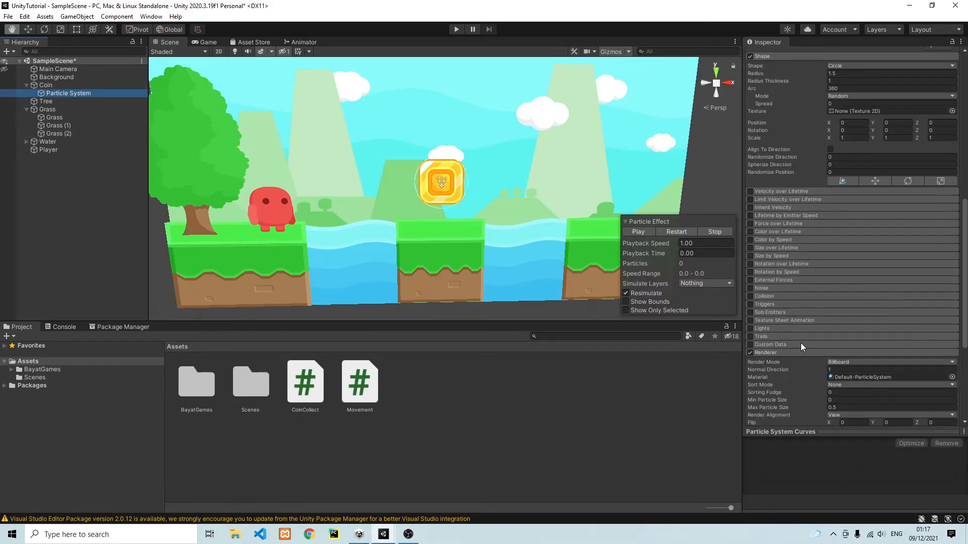
# Step: Set the coin particles' Order in Layer to 3, then test jumping and moving right
pyautogui.scroll(-3)
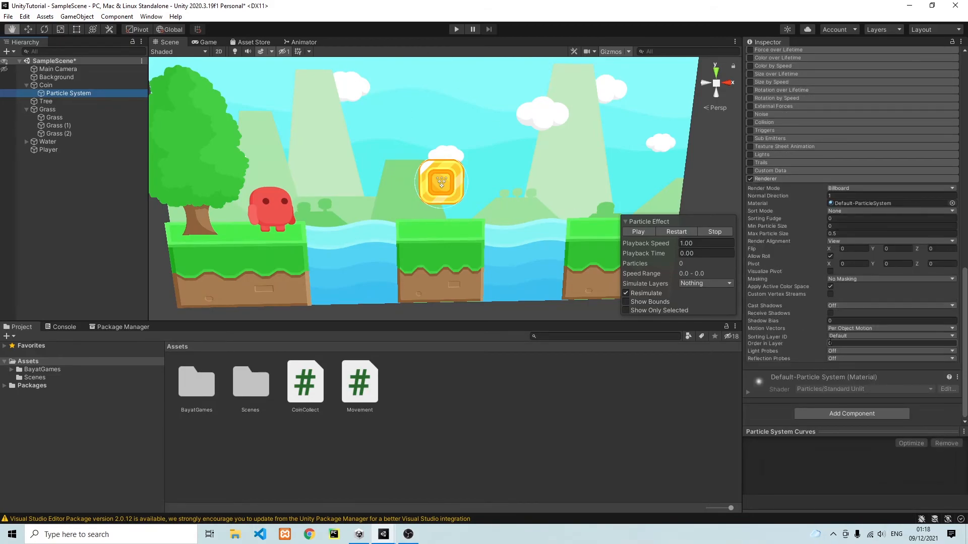
pyautogui.click(890, 343)
pyautogui.write('3')
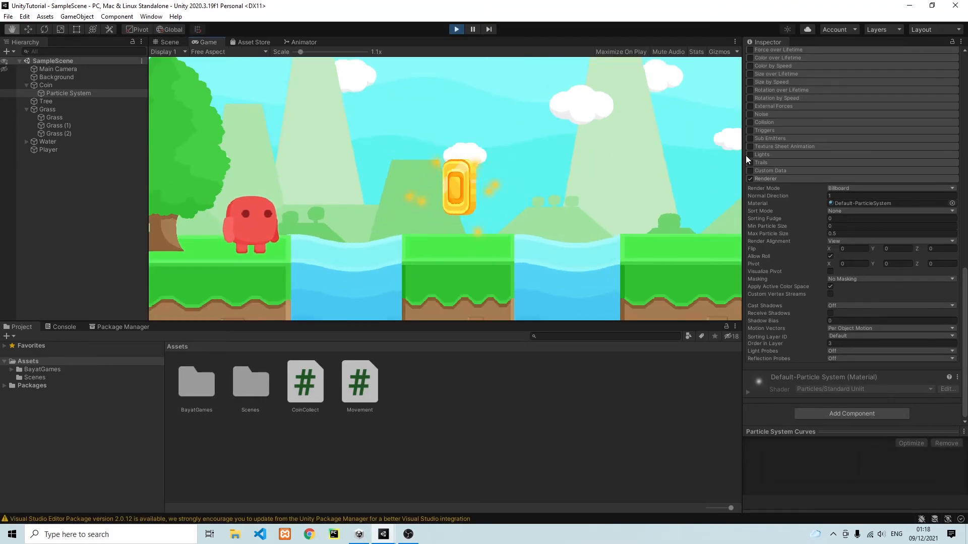
pyautogui.press('space')
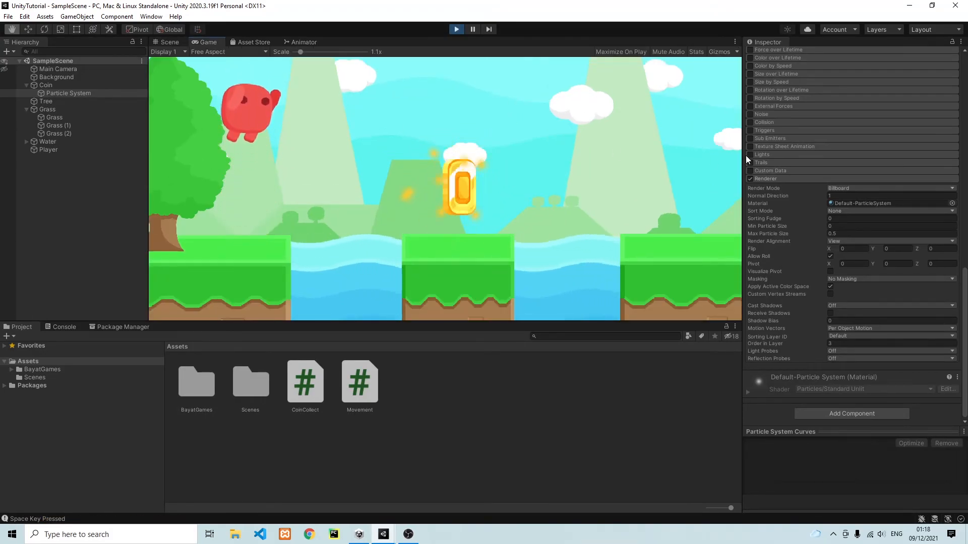
pyautogui.press('Right')
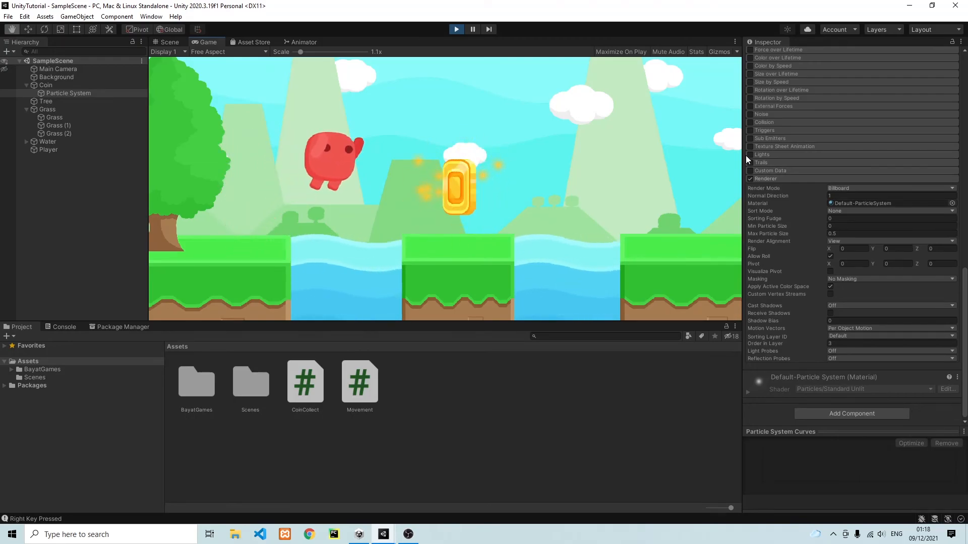